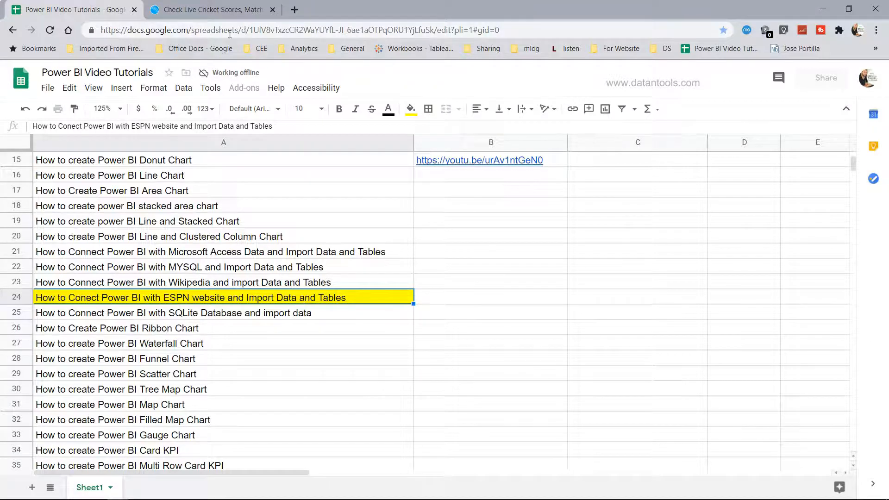
# Step: Switch from the Google Sheets tutorial list to the ESPN Cricinfo browser tab
pyautogui.click(210, 9)
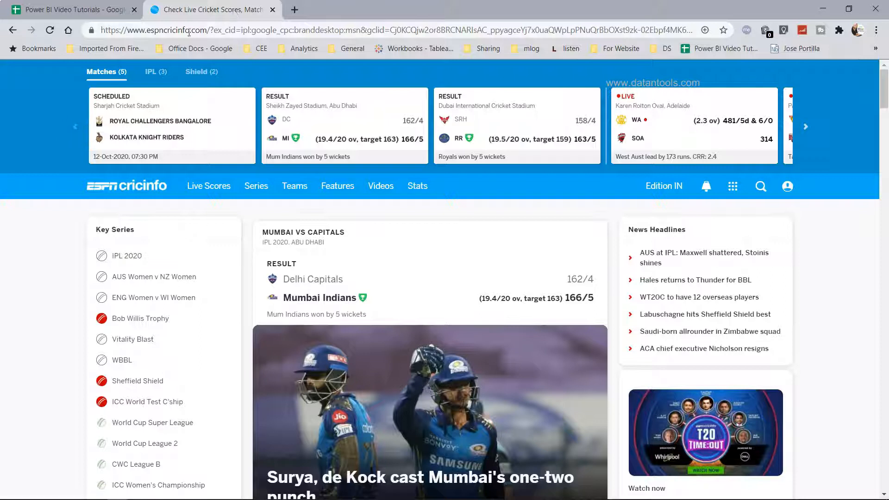
# Step: Navigate from the Cricinfo homepage via Stats to the ICC team rankings page
pyautogui.doubleClick(145, 30)
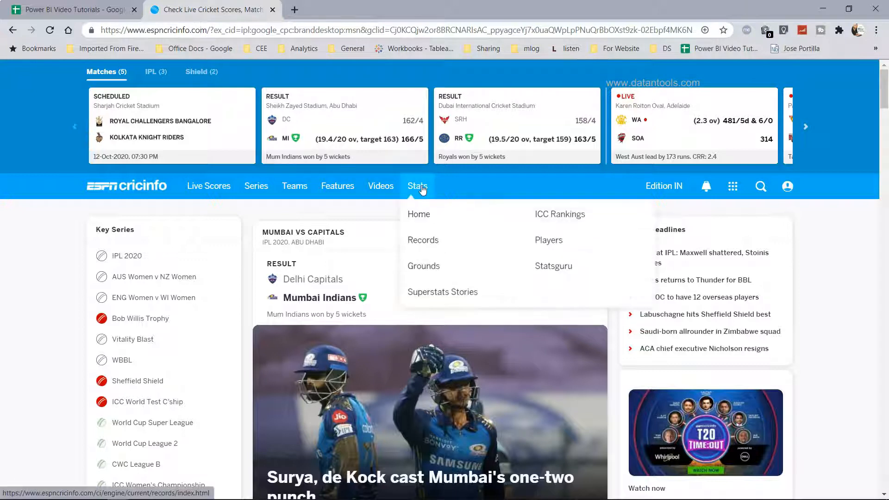
pyautogui.moveTo(419, 215)
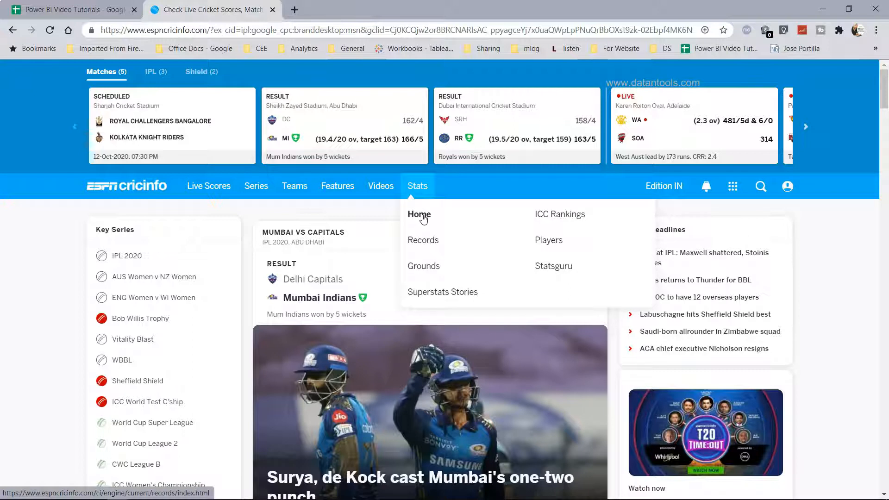
pyautogui.moveTo(551, 221)
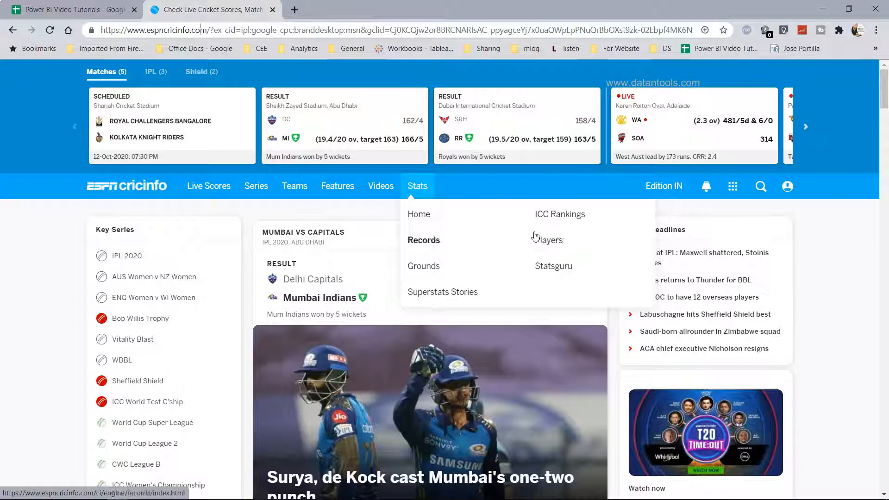
pyautogui.click(560, 214)
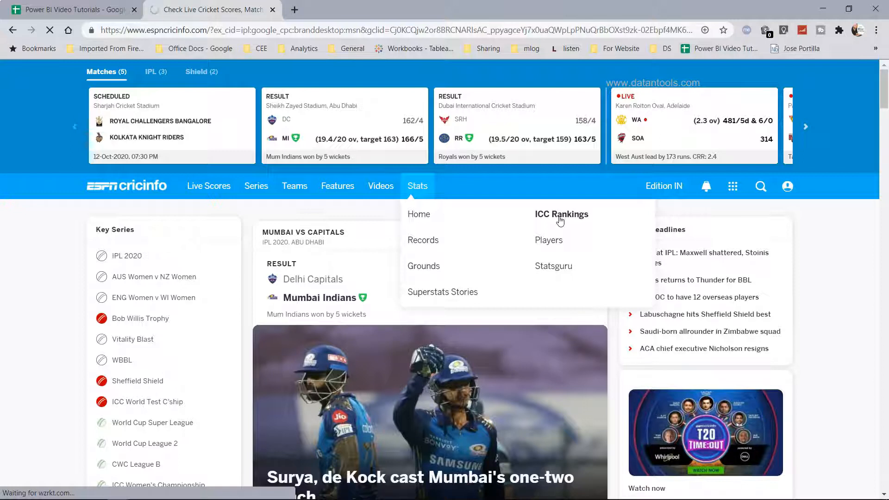
# Step: Copy the rankings page URL and scroll through the ODI, Twenty20 and women's ranking tables
pyautogui.click(561, 214)
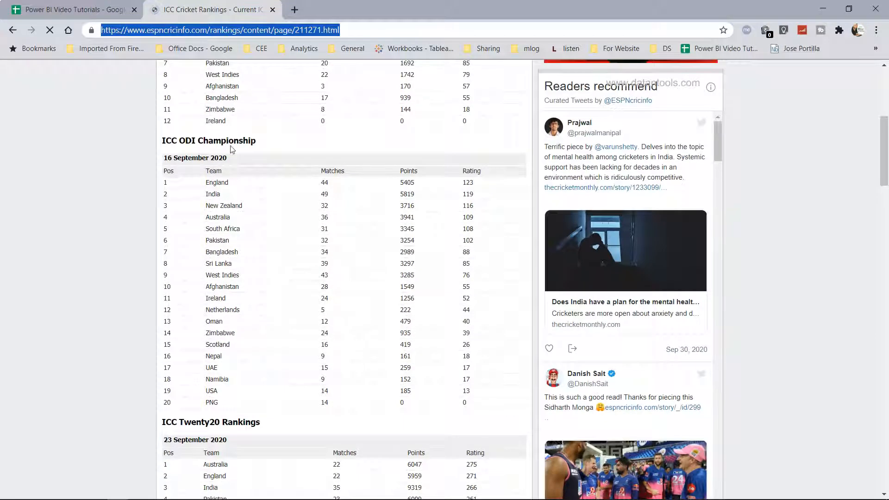
pyautogui.scroll(-3)
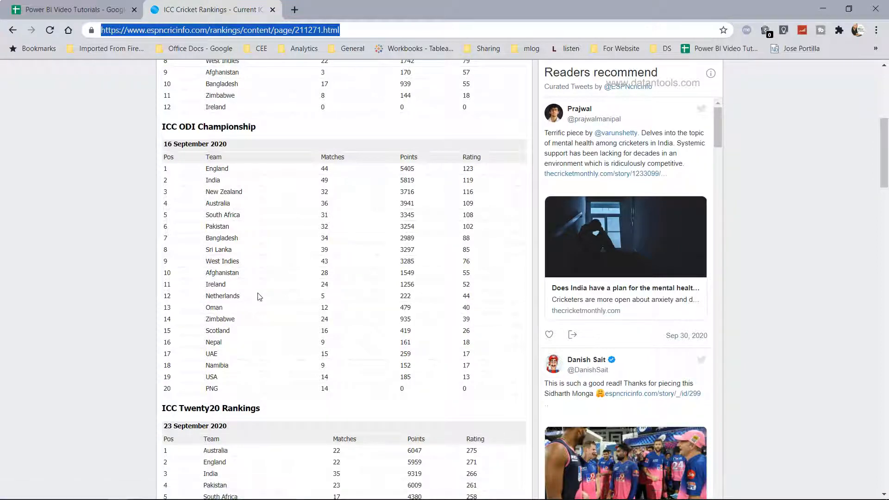
pyautogui.scroll(-3)
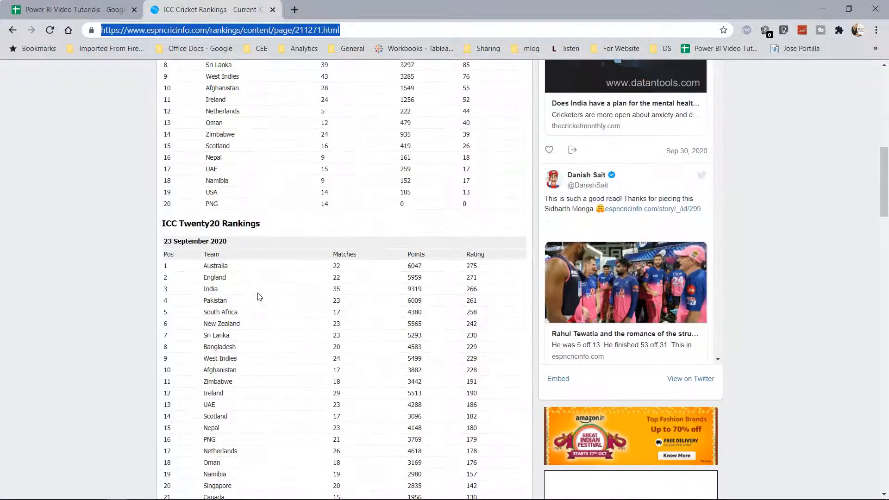
pyautogui.scroll(-3)
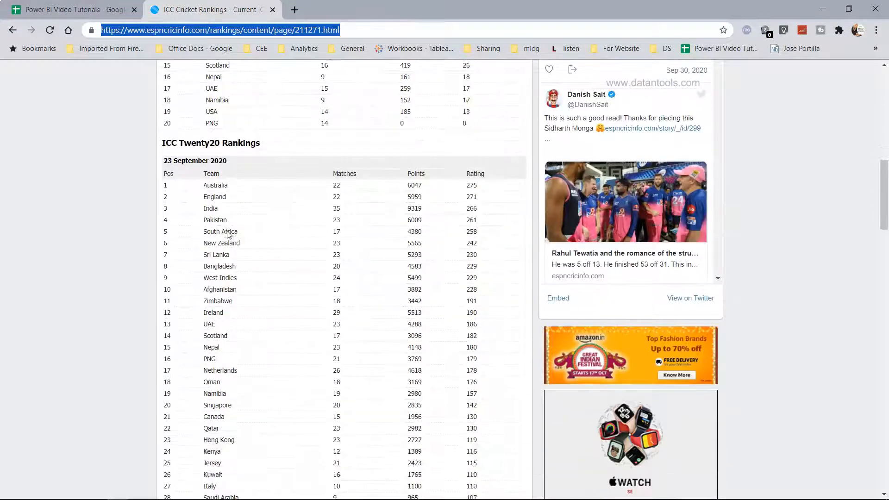
pyautogui.scroll(-3)
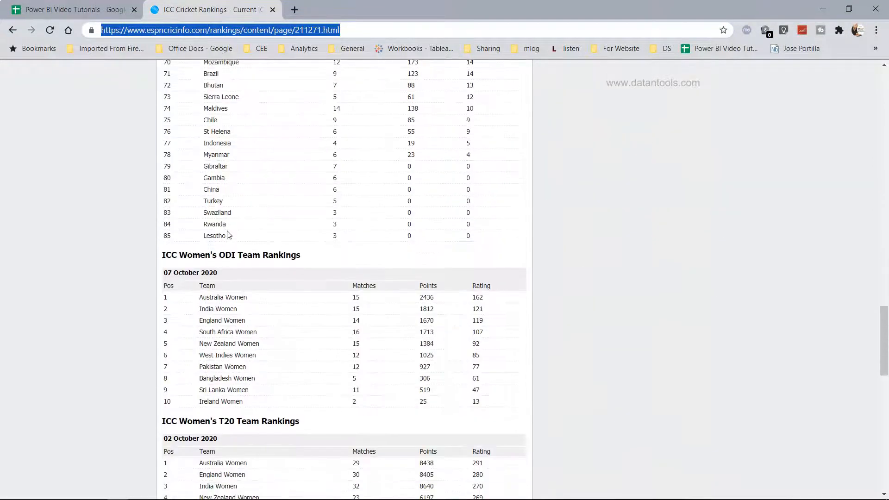
pyautogui.scroll(-3)
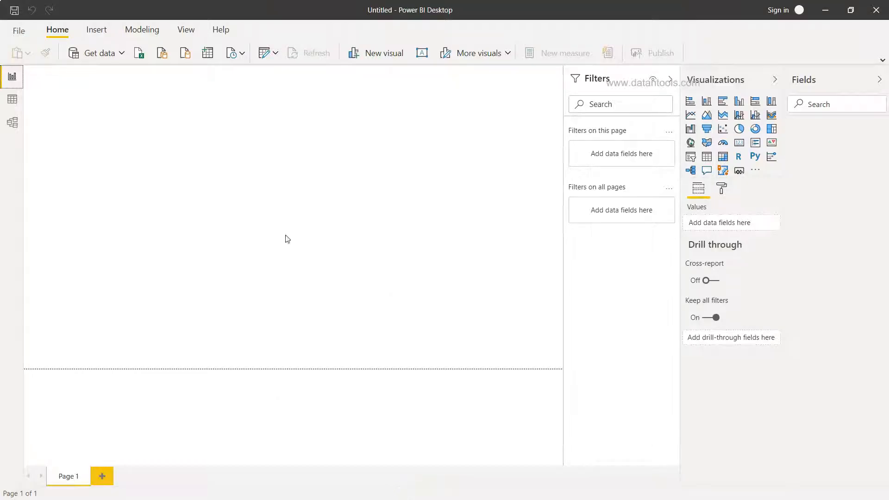
# Step: Connect Get data > Web to the copied rankings URL and start the Navigator
pyautogui.click(95, 52)
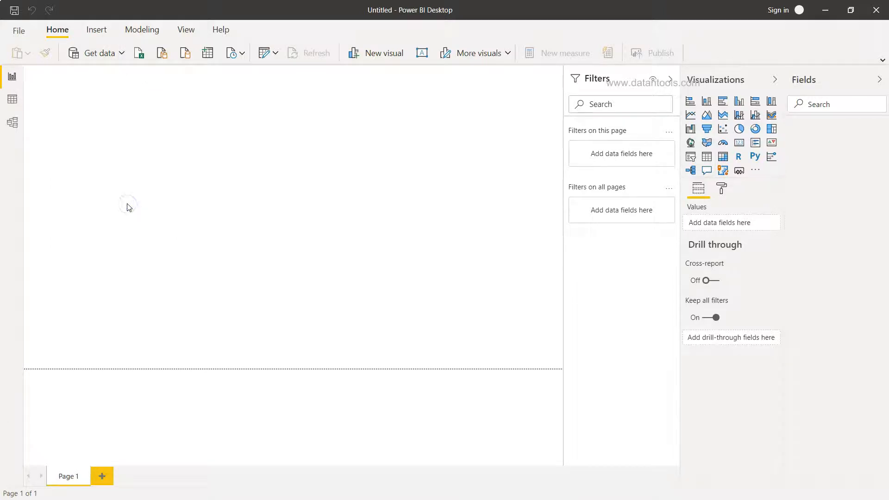
pyautogui.click(95, 53)
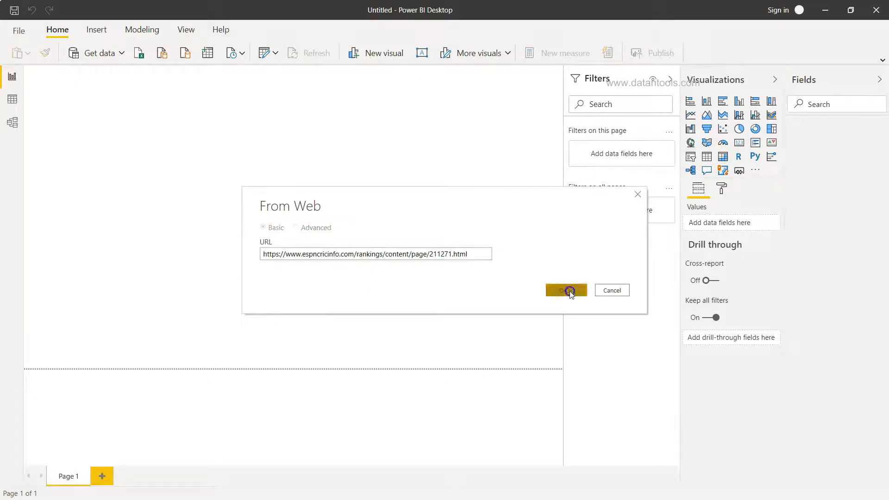
pyautogui.click(565, 290)
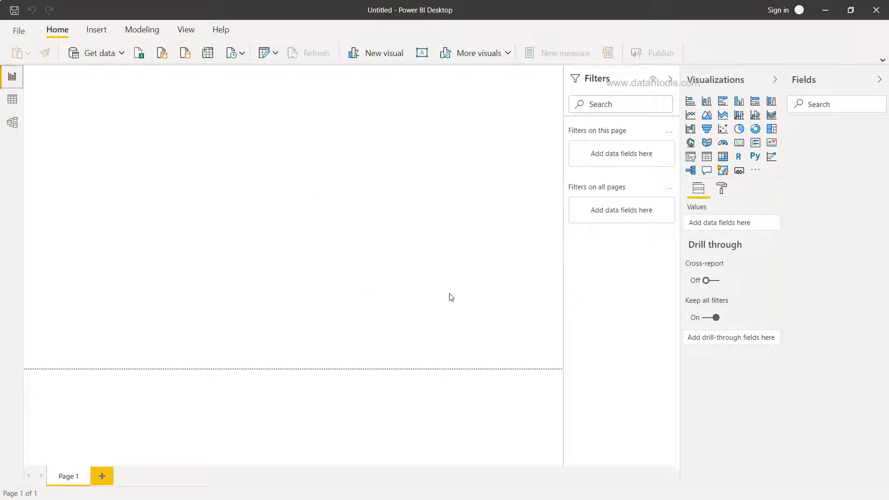
pyautogui.click(94, 53)
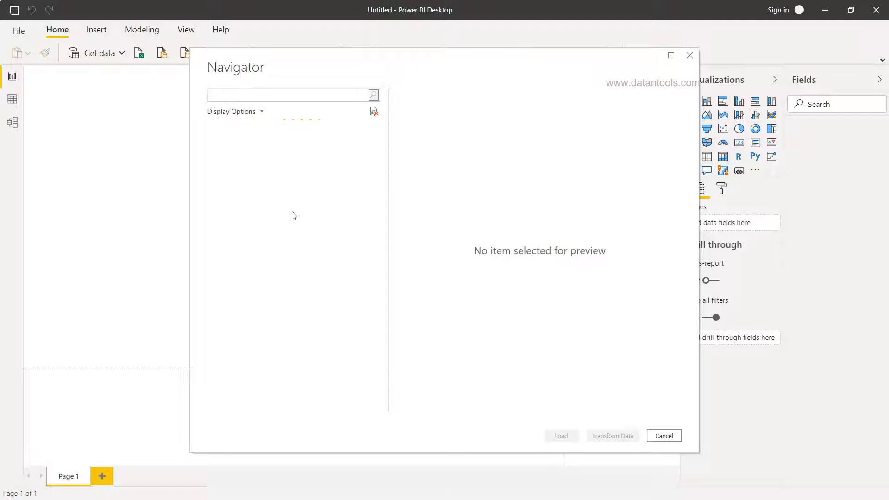
pyautogui.moveTo(328, 209)
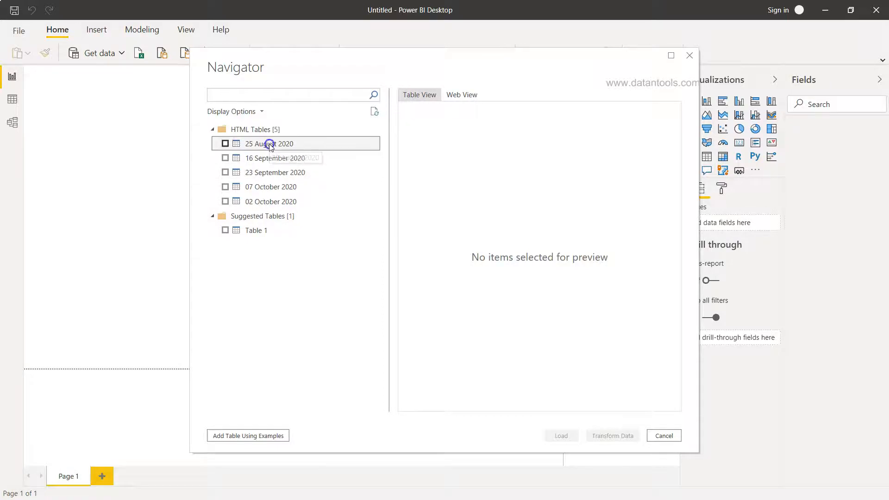
# Step: Preview the 25 August, 16 September and 23 September 2020 tables in Navigator
pyautogui.click(270, 144)
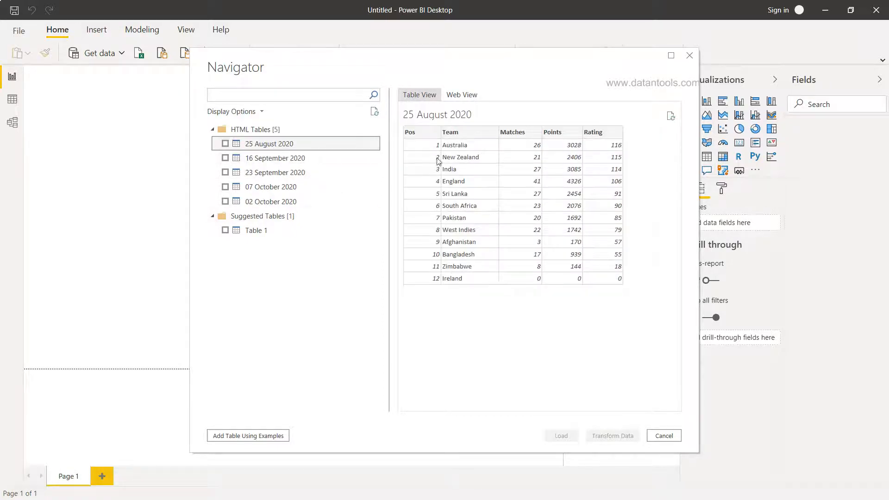
pyautogui.moveTo(409, 122)
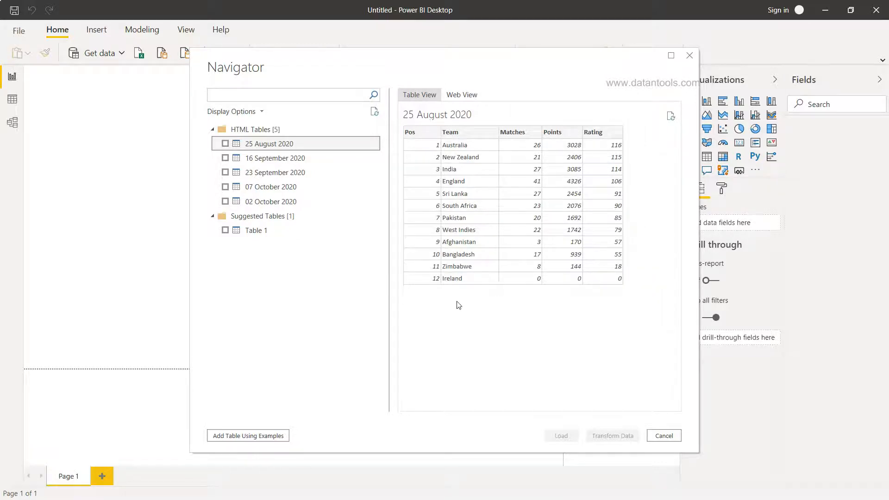
pyautogui.click(275, 157)
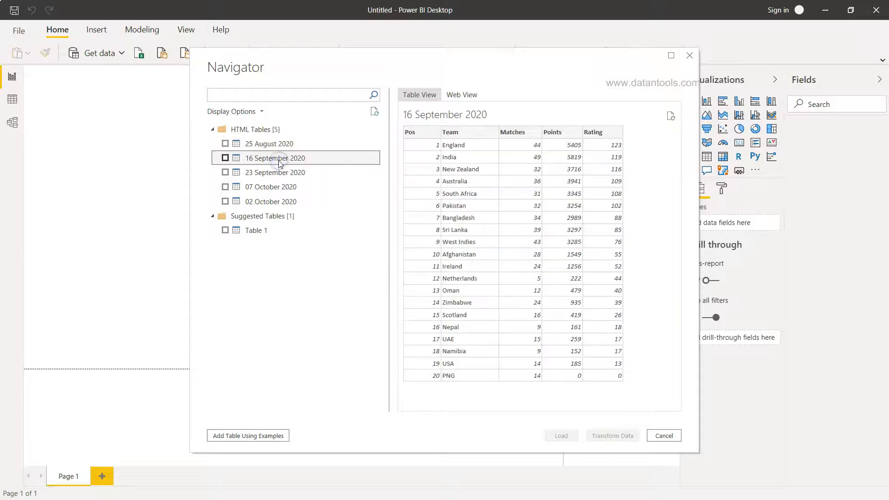
pyautogui.click(275, 172)
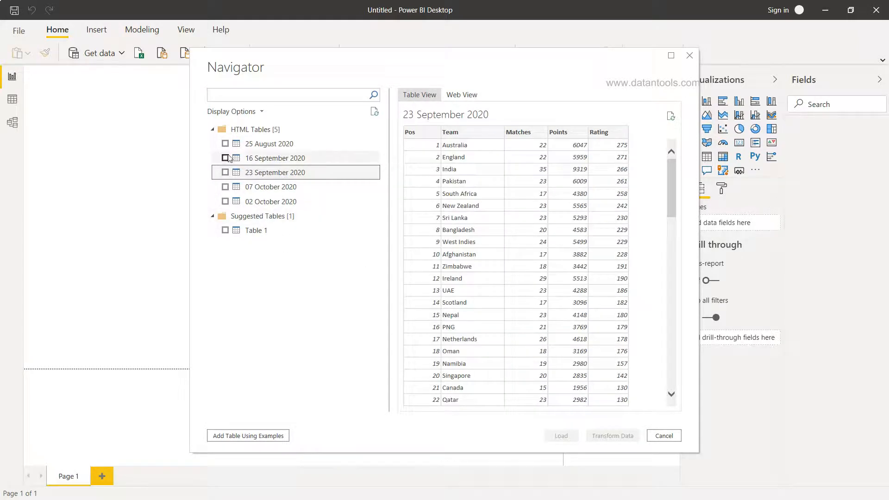
# Step: Tick the 25 August 2020 and 16 September 2020 tables and load them into the report
pyautogui.click(225, 144)
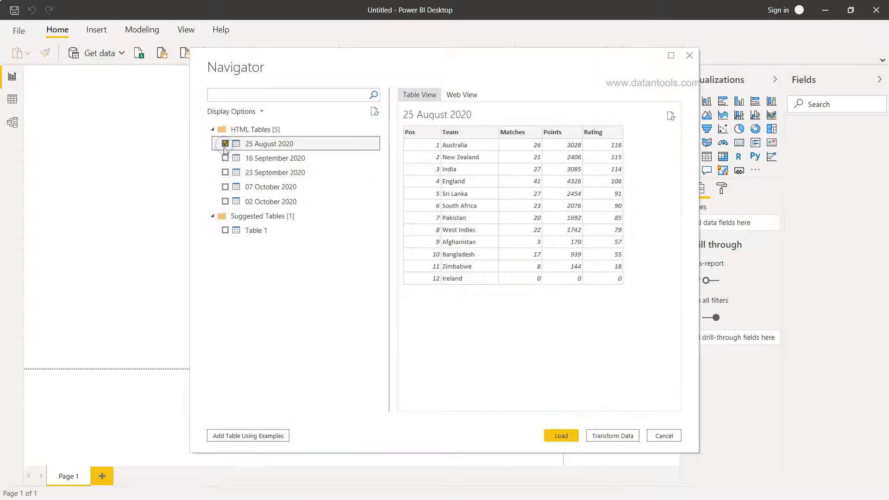
pyautogui.click(225, 158)
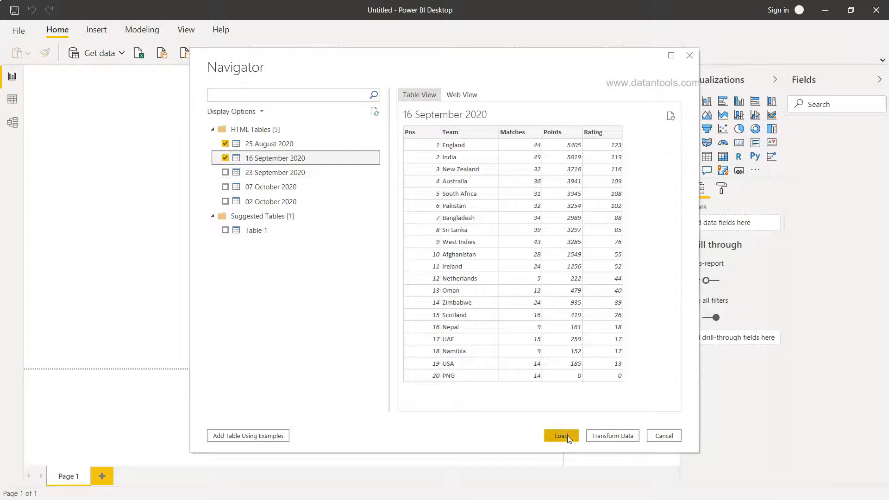
pyautogui.click(561, 435)
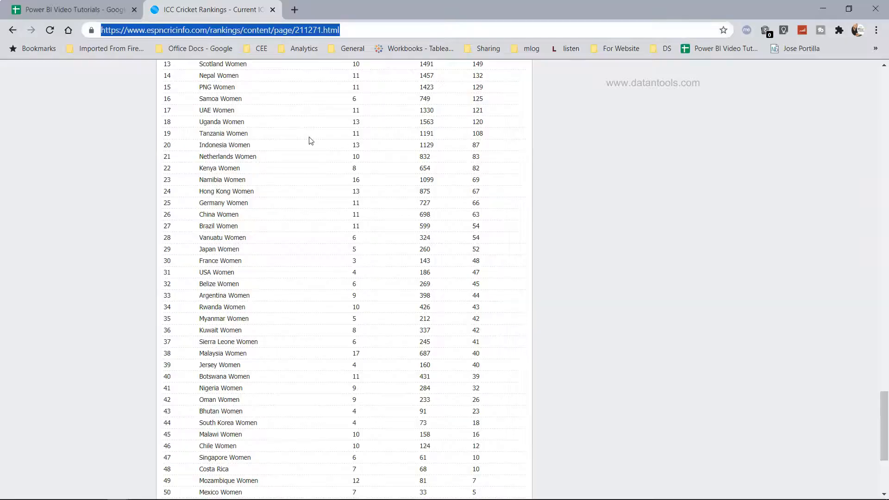
pyautogui.scroll(-3)
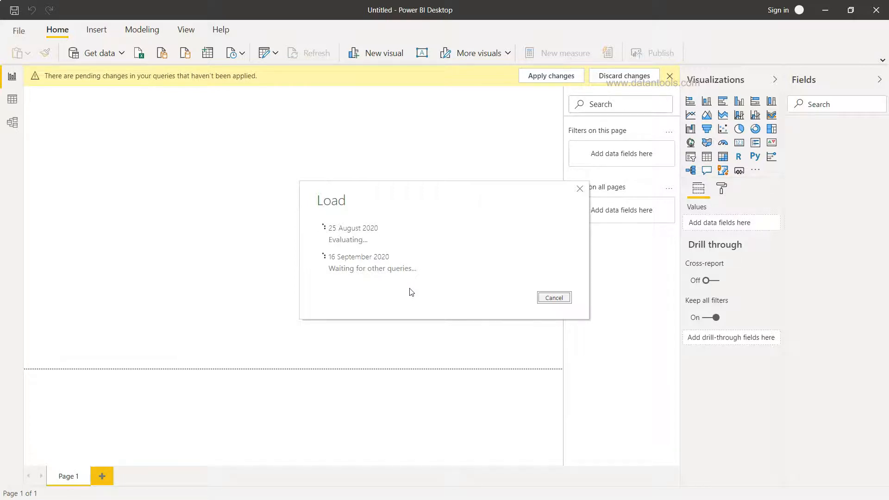
# Step: Rename the 25 August 2020 table to ODI and start renaming the ICC Test Championship table
pyautogui.click(550, 76)
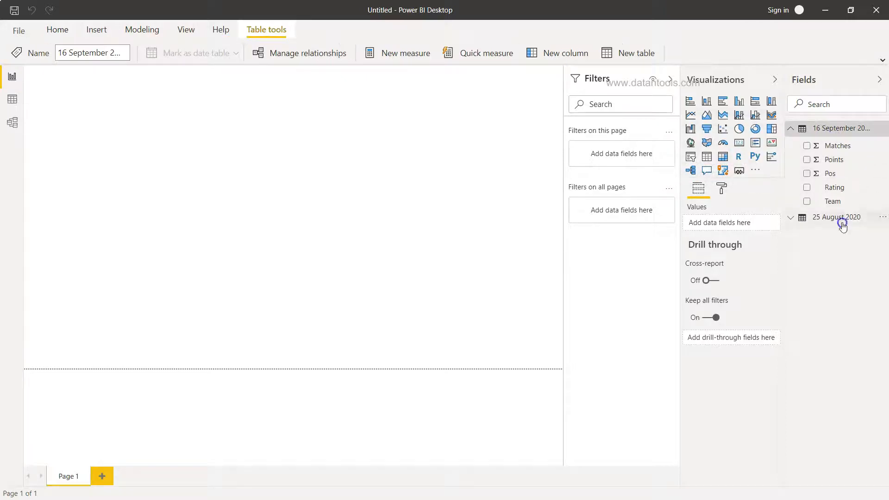
pyautogui.click(790, 217)
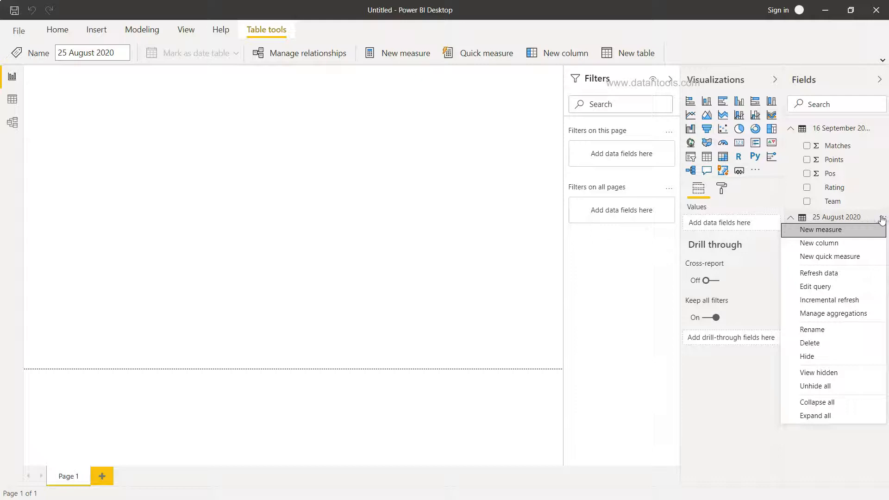
pyautogui.moveTo(829, 216)
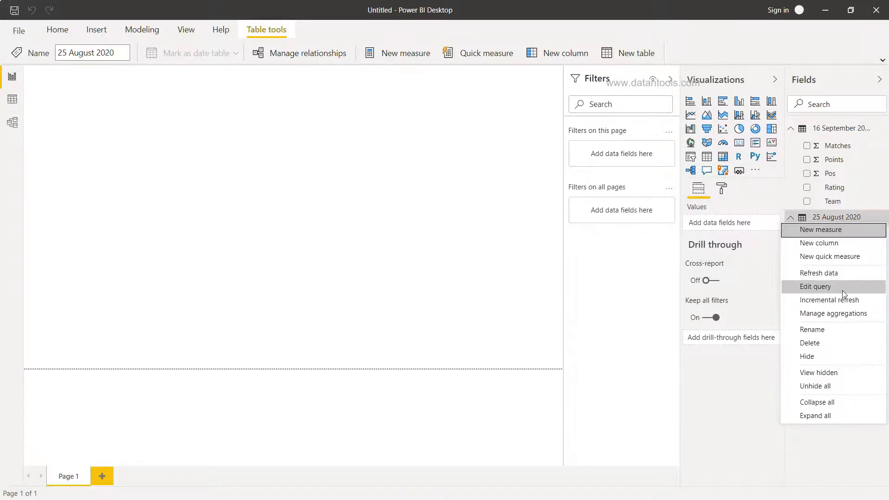
pyautogui.click(812, 329)
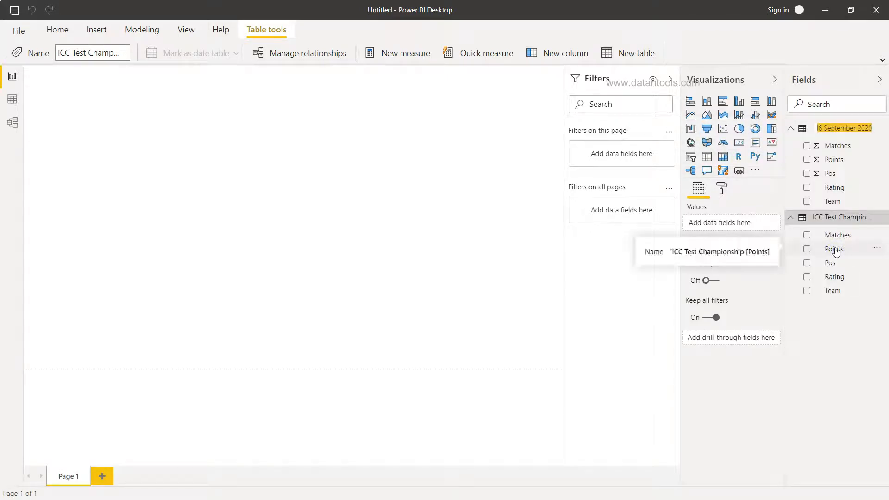
pyautogui.write('ODI')
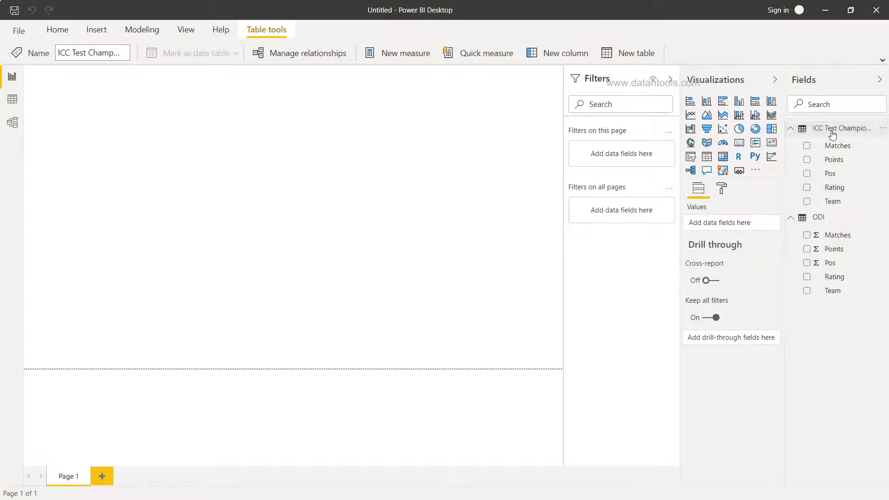
pyautogui.rightClick(844, 128)
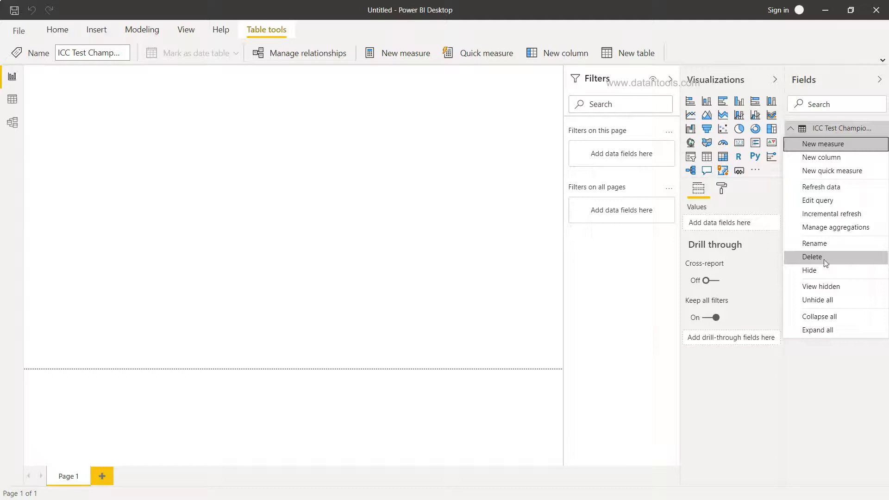
pyautogui.moveTo(814, 243)
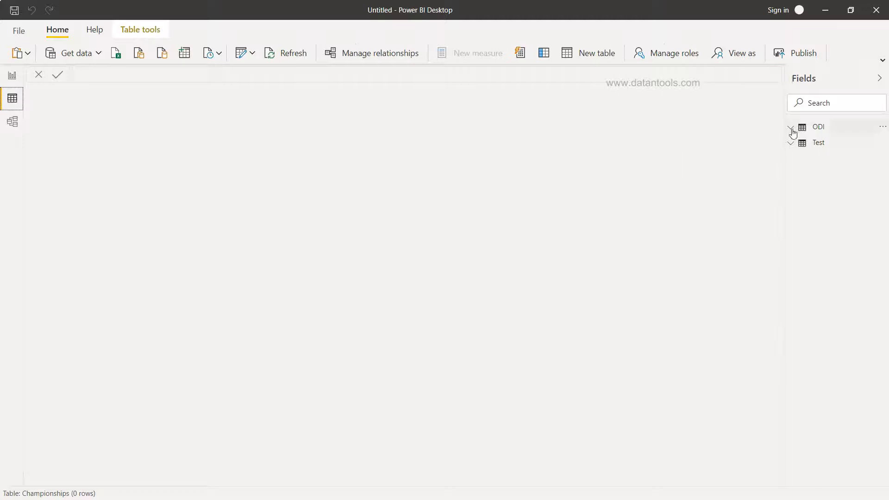
# Step: Inspect the ODI and Test tables' data, then show the model diagram of both tables
pyautogui.click(790, 127)
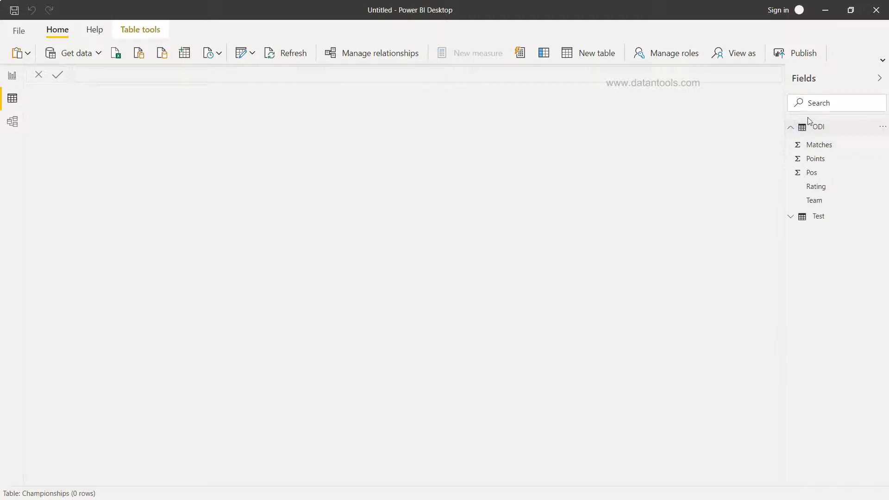
pyautogui.click(821, 144)
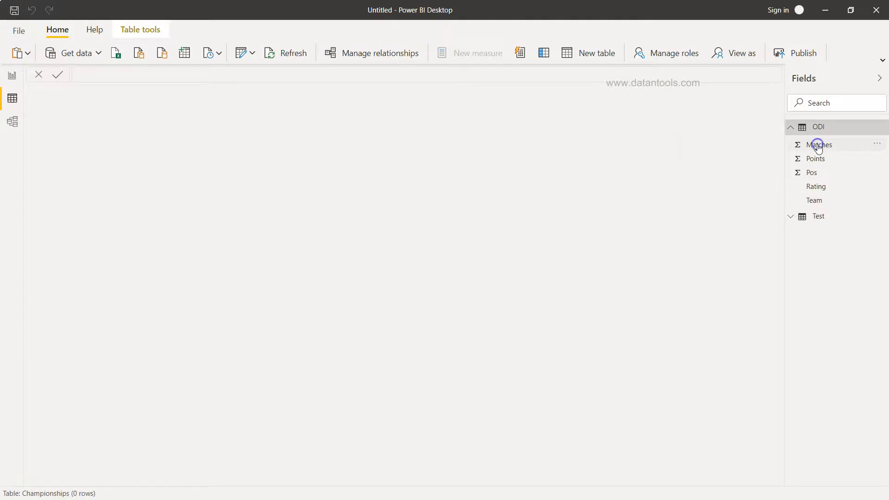
pyautogui.click(820, 144)
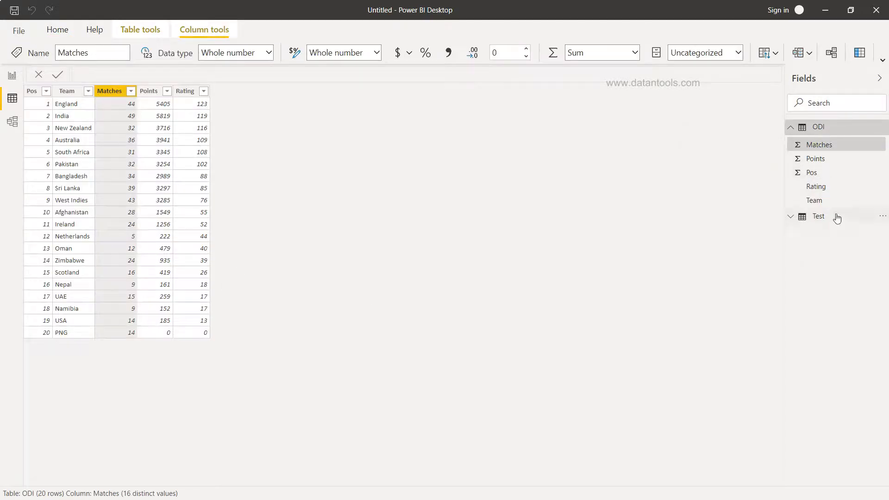
pyautogui.click(819, 216)
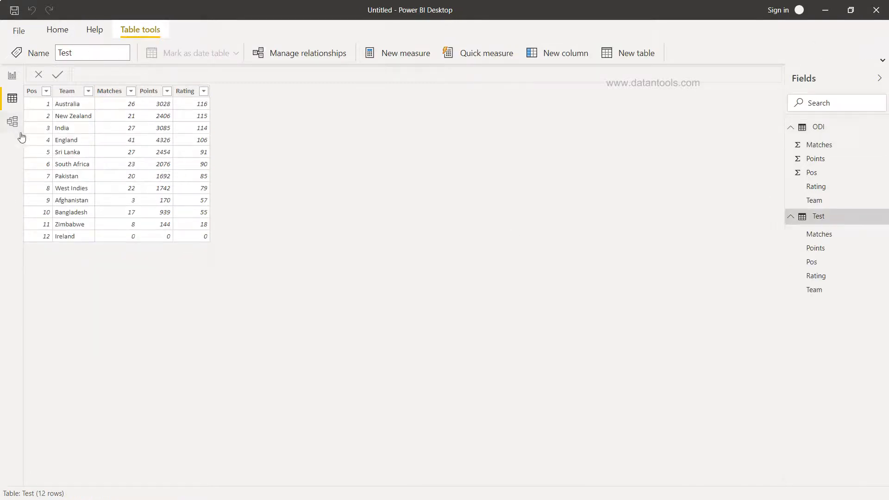
pyautogui.click(12, 121)
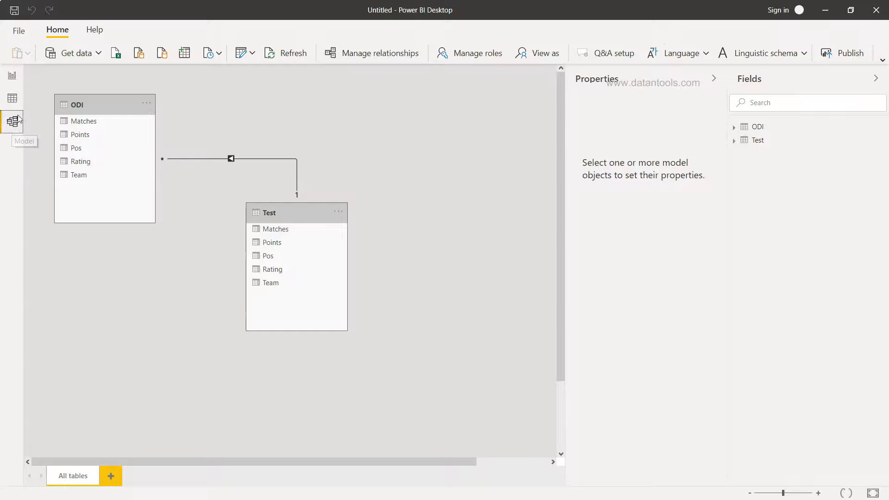
pyautogui.moveTo(17, 130)
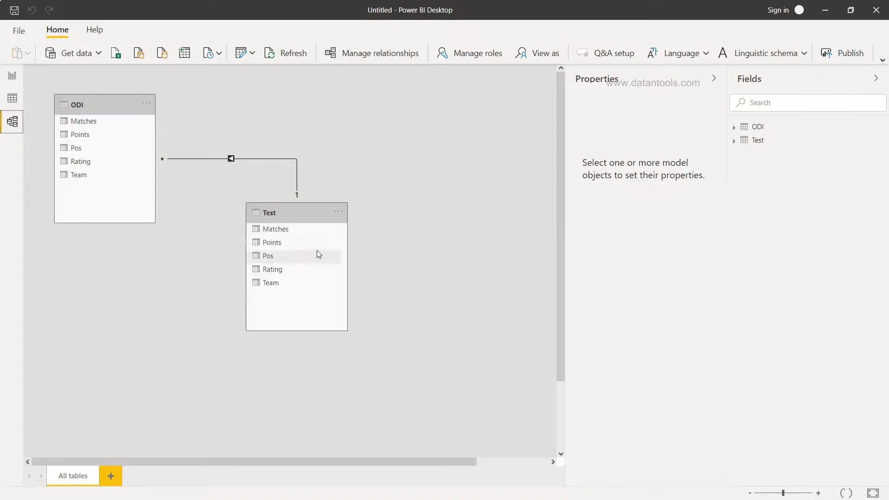
# Step: Move the Test table card right and reveal that the existing relationship joins Rating to Rating
pyautogui.moveTo(268, 213); pyautogui.dragTo(338, 136)
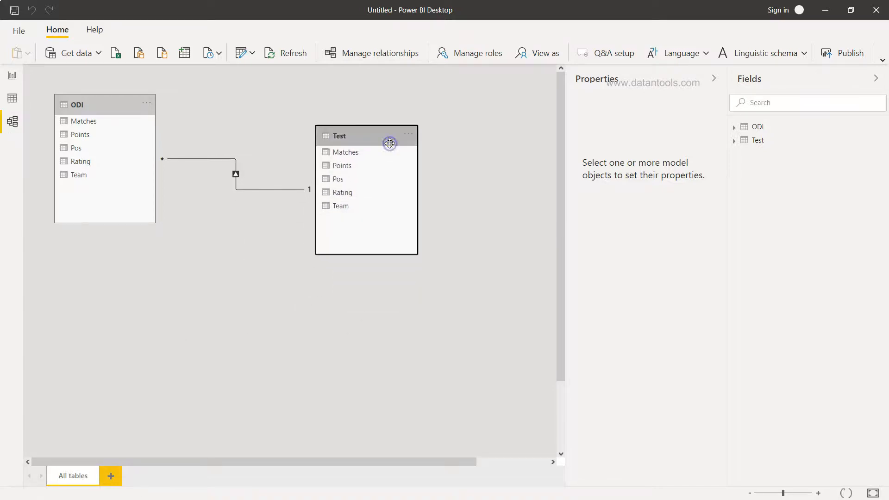
pyautogui.click(235, 174)
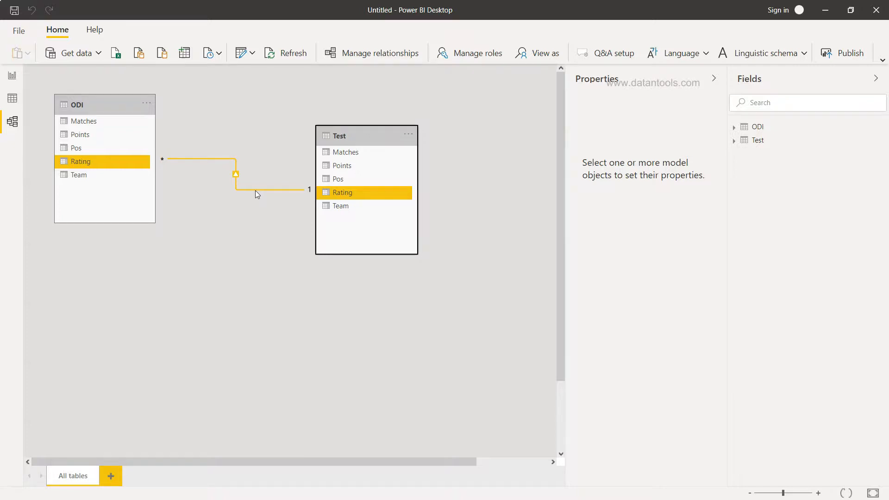
pyautogui.click(187, 220)
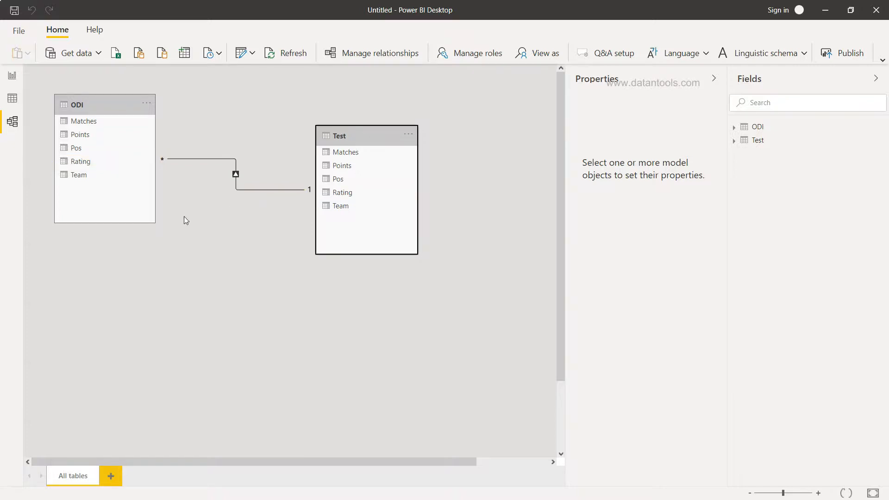
pyautogui.moveTo(286, 189)
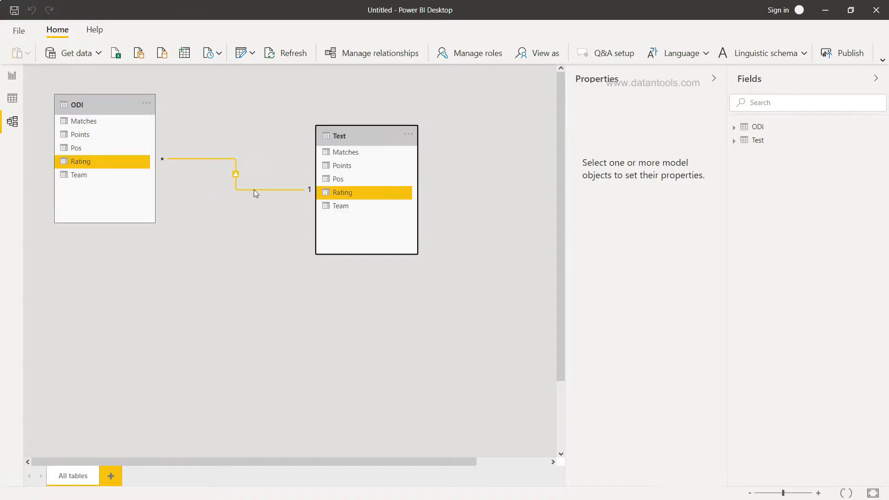
# Step: Delete the Rating-to-Rating relationship between ODI and Test
pyautogui.rightClick(235, 174)
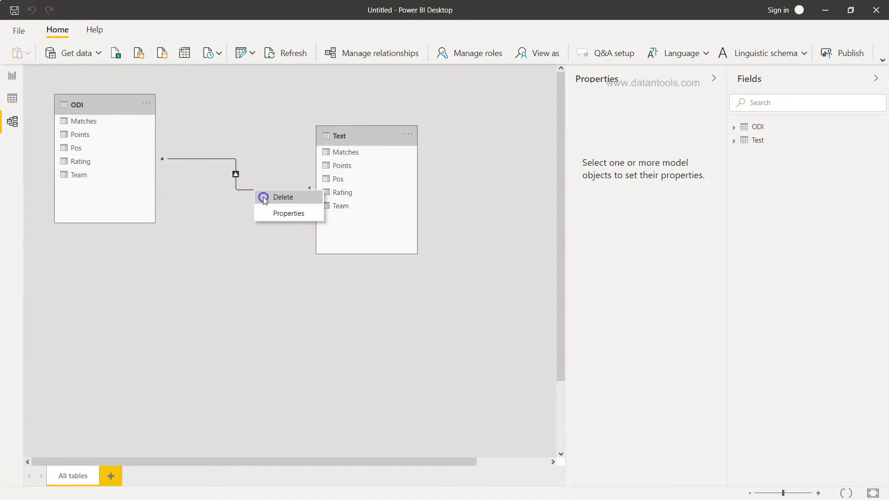
pyautogui.click(283, 197)
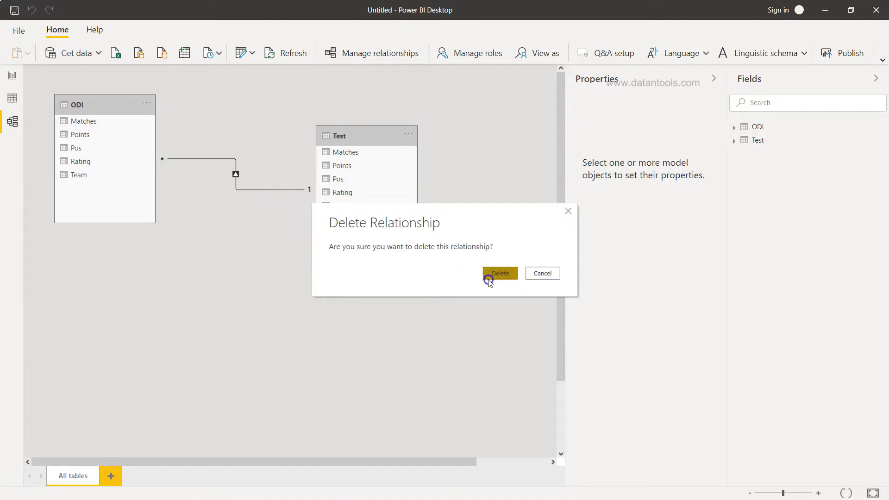
pyautogui.click(500, 273)
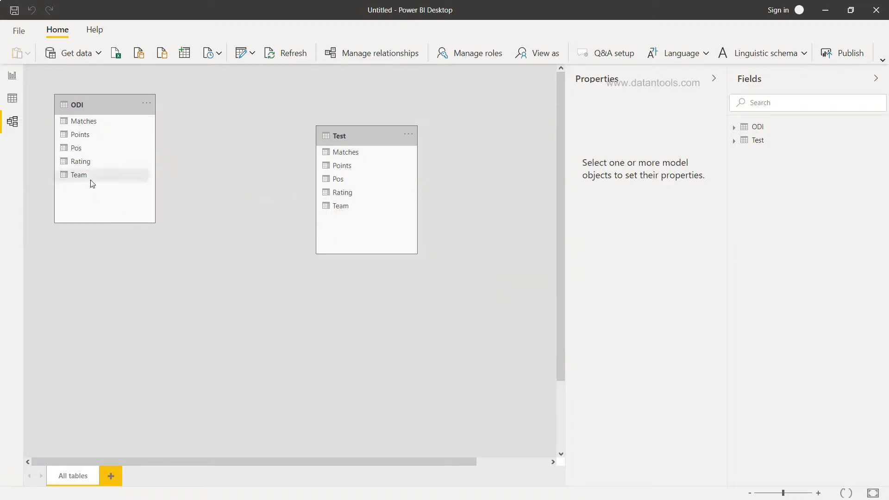
# Step: Relate ODI's Team column to Test's Team column and verify the new one-to-one link
pyautogui.moveTo(78, 175); pyautogui.dragTo(337, 205)
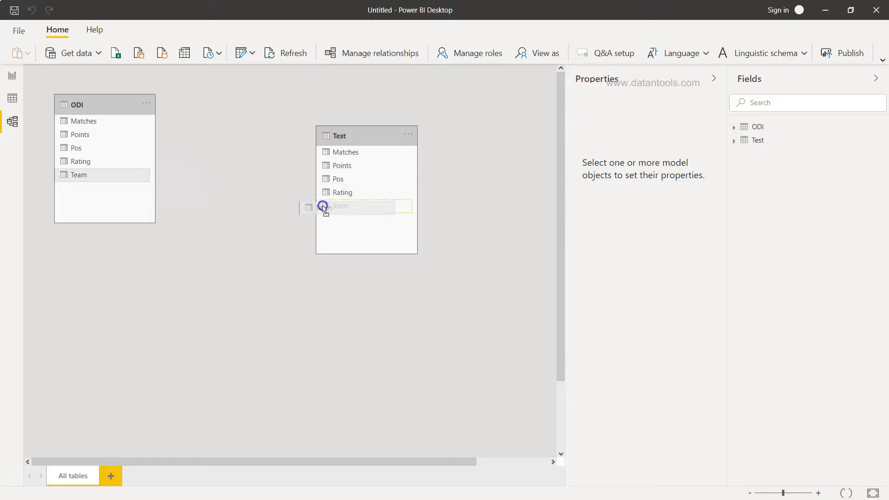
pyautogui.moveTo(79, 174); pyautogui.dragTo(337, 206)
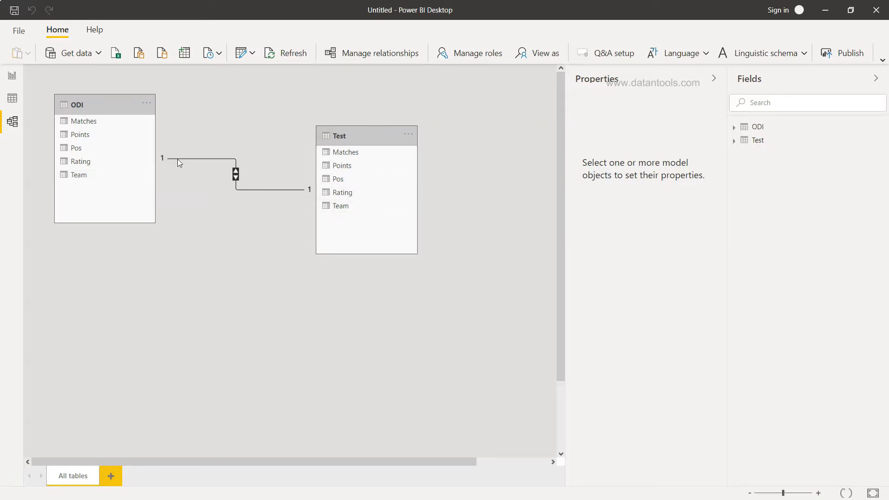
pyautogui.click(235, 174)
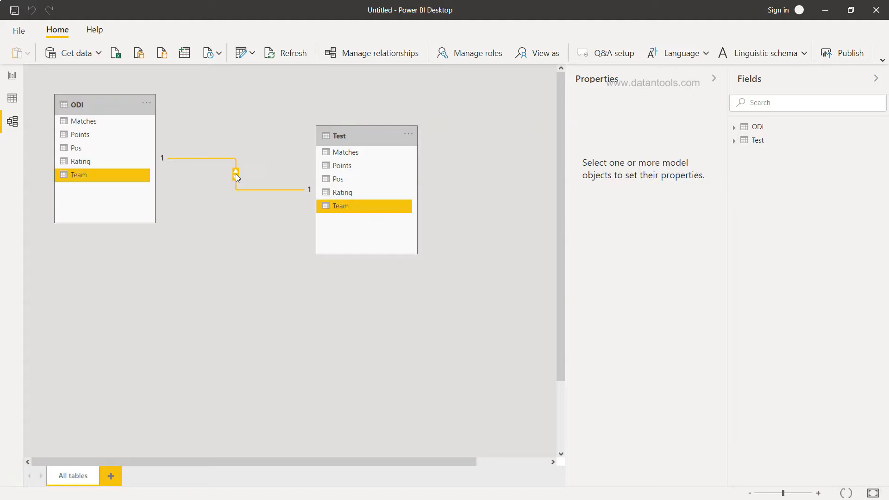